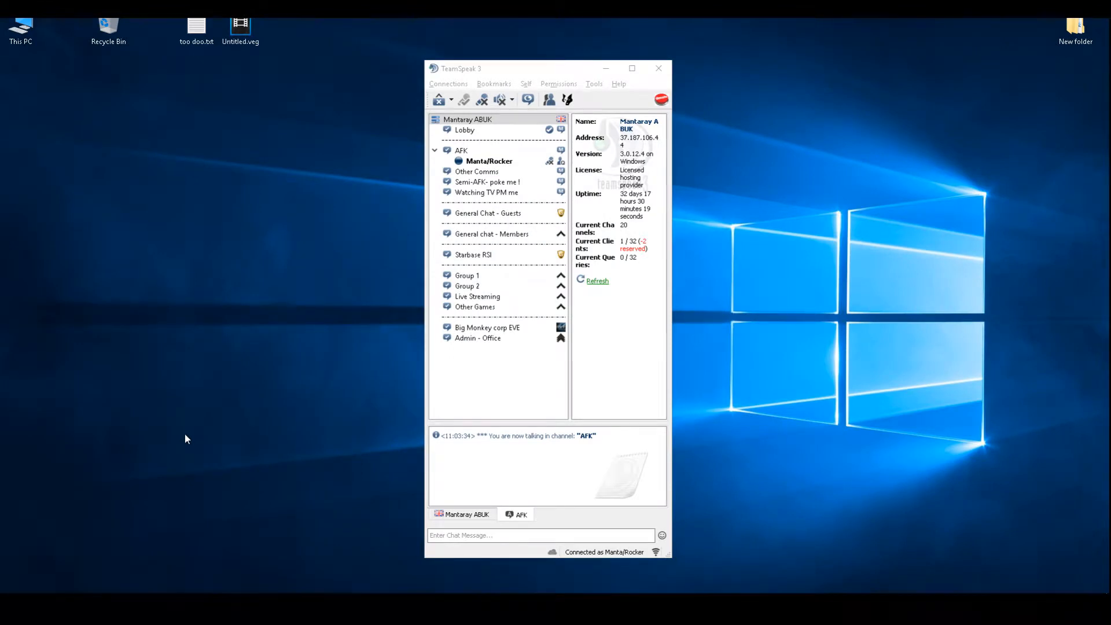
mouse_move(218, 423)
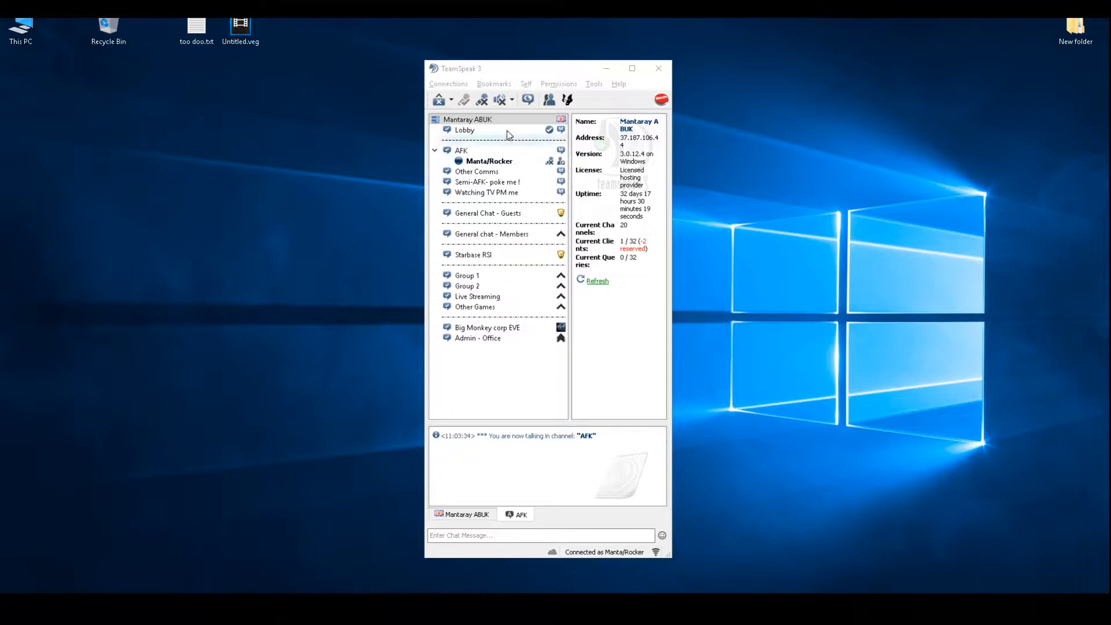
right_click(468, 120)
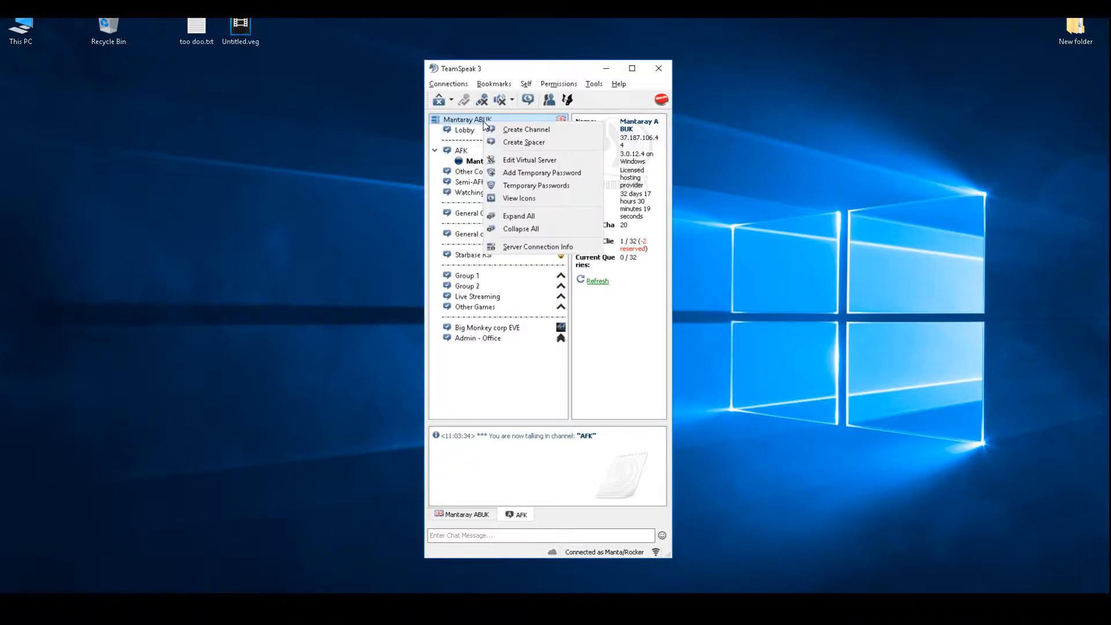
left_click(530, 160)
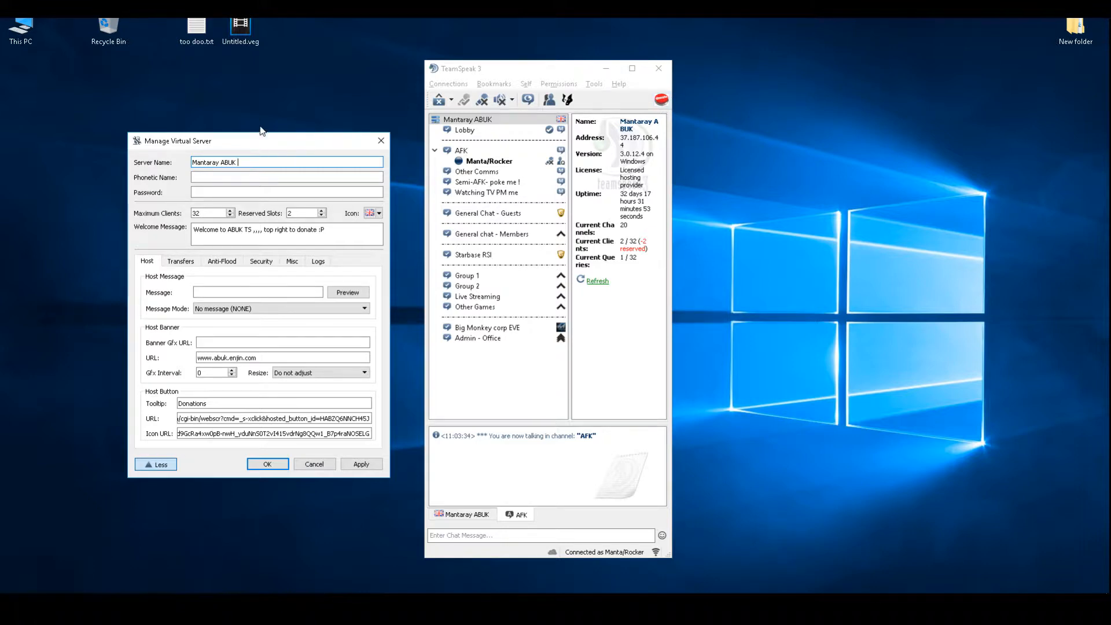
left_click_drag(177, 140, 503, 92)
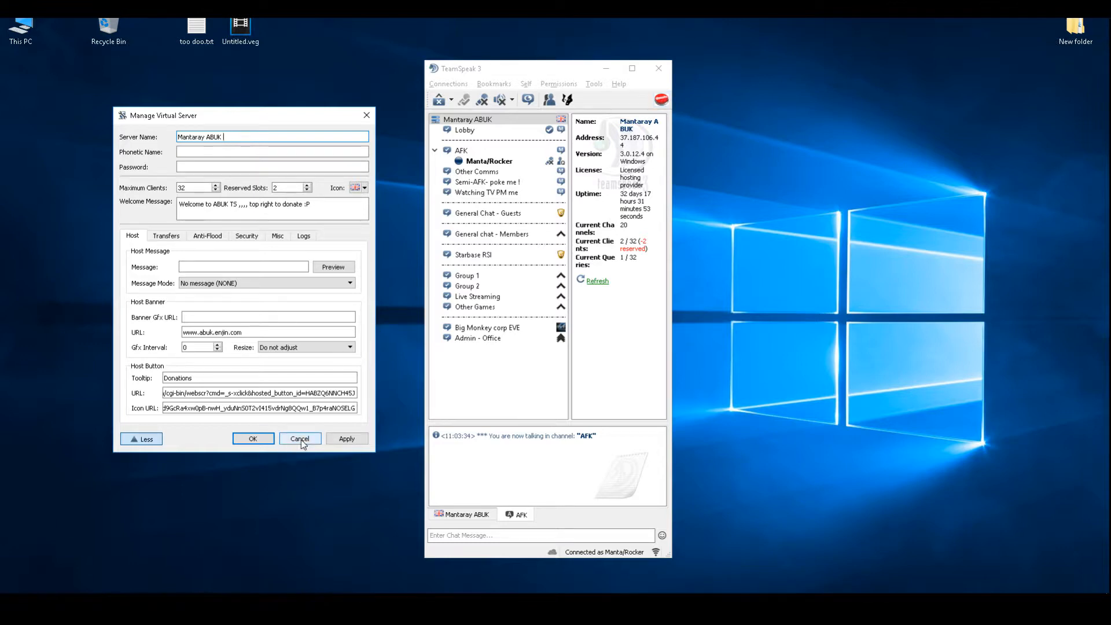
left_click(299, 438)
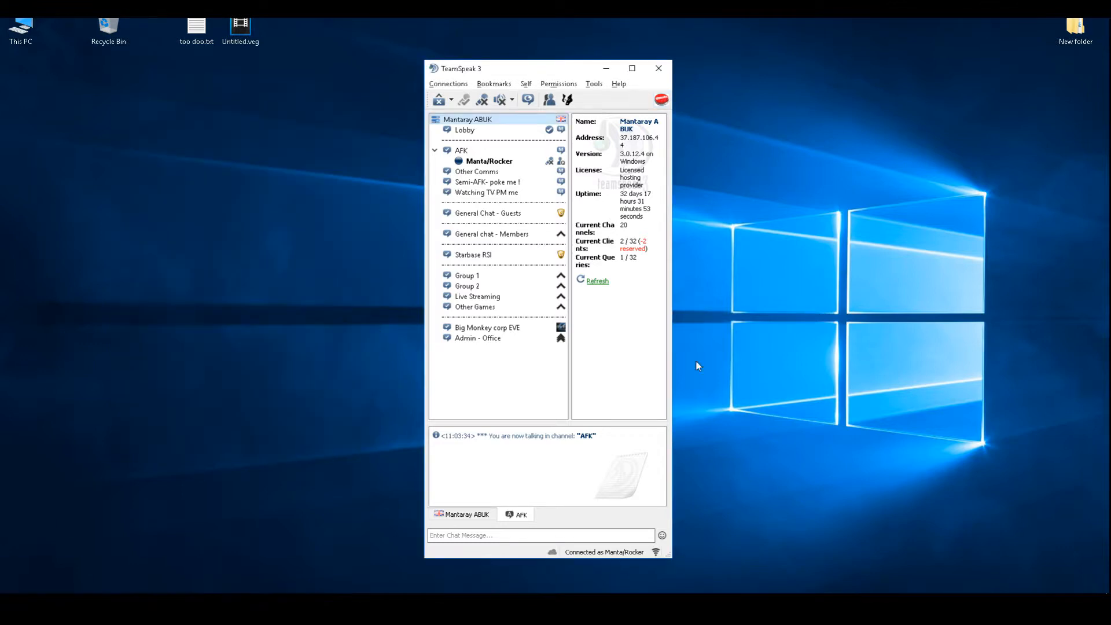
mouse_move(714, 117)
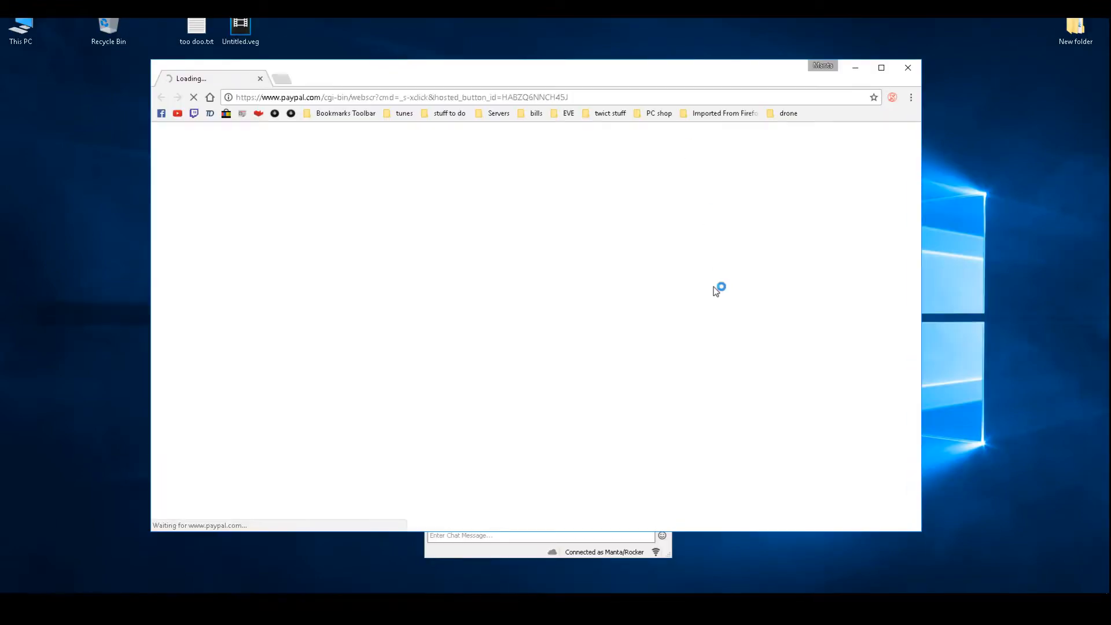
mouse_move(659, 117)
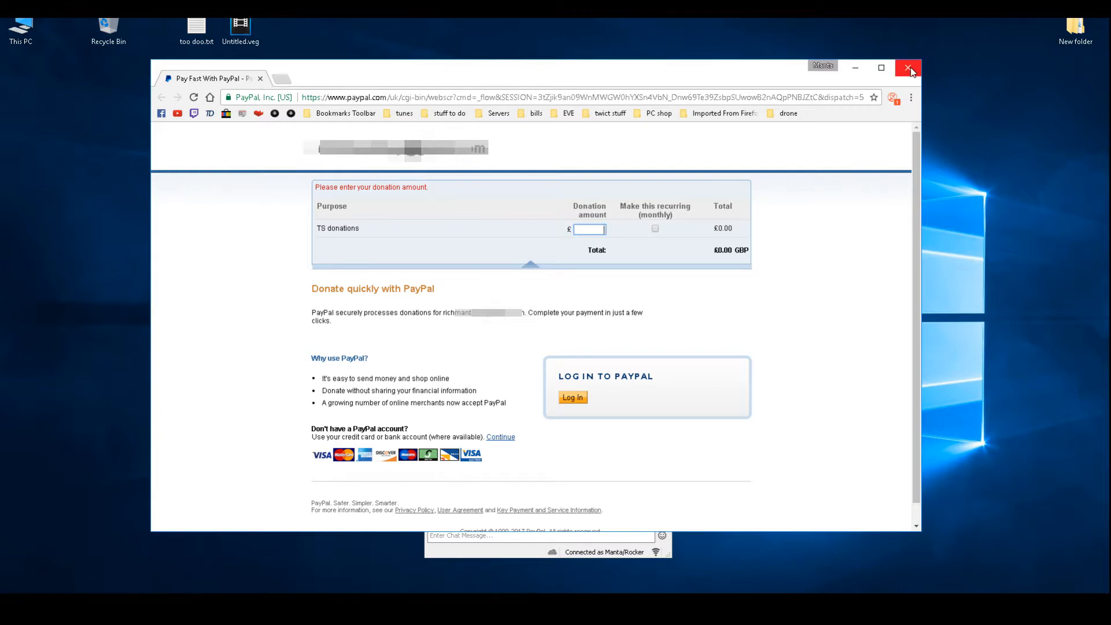
left_click(909, 68)
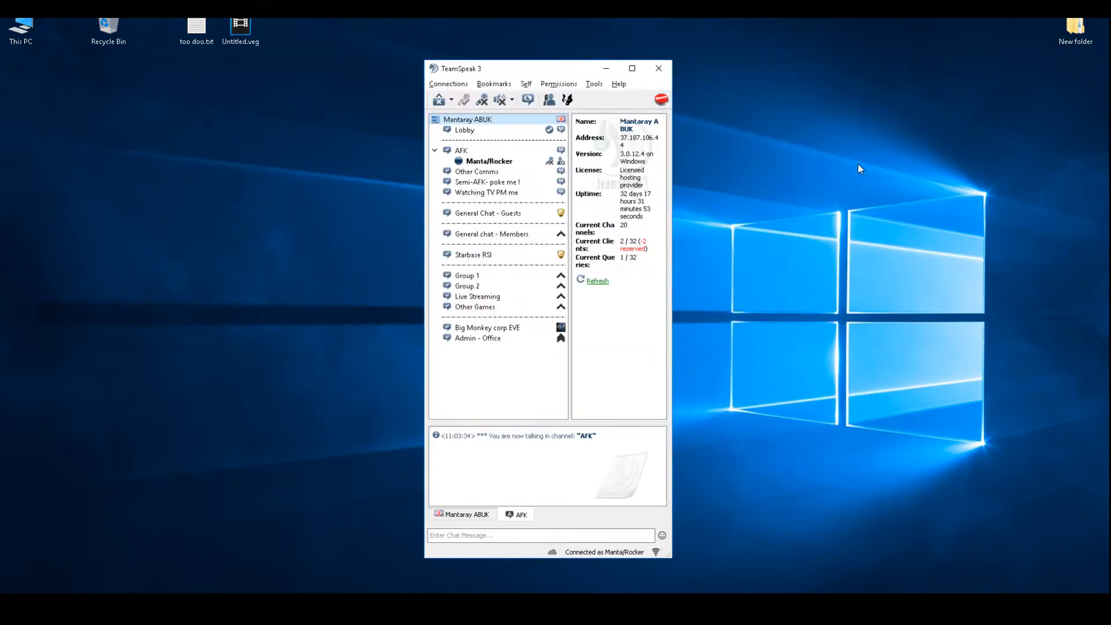
mouse_move(869, 184)
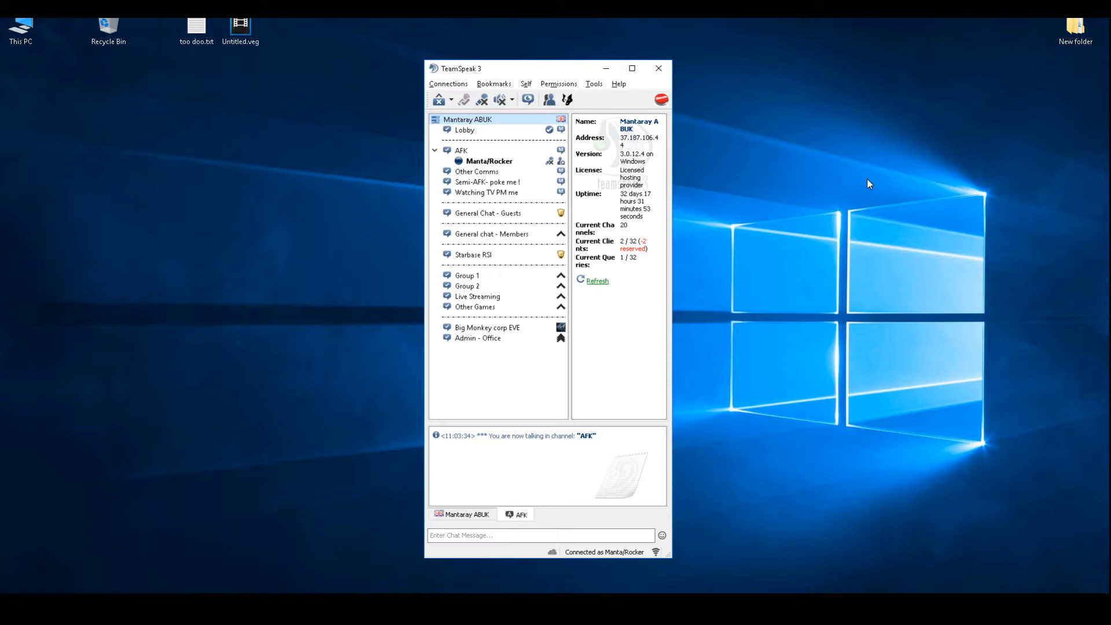